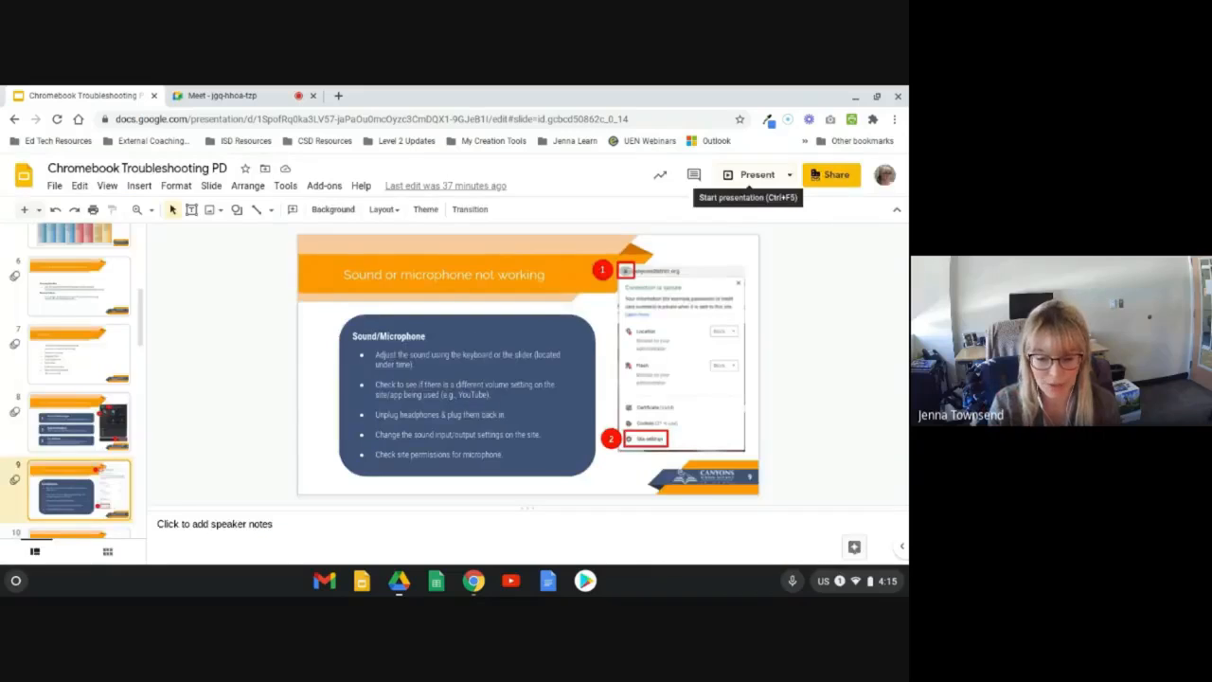
pyautogui.moveTo(849, 439)
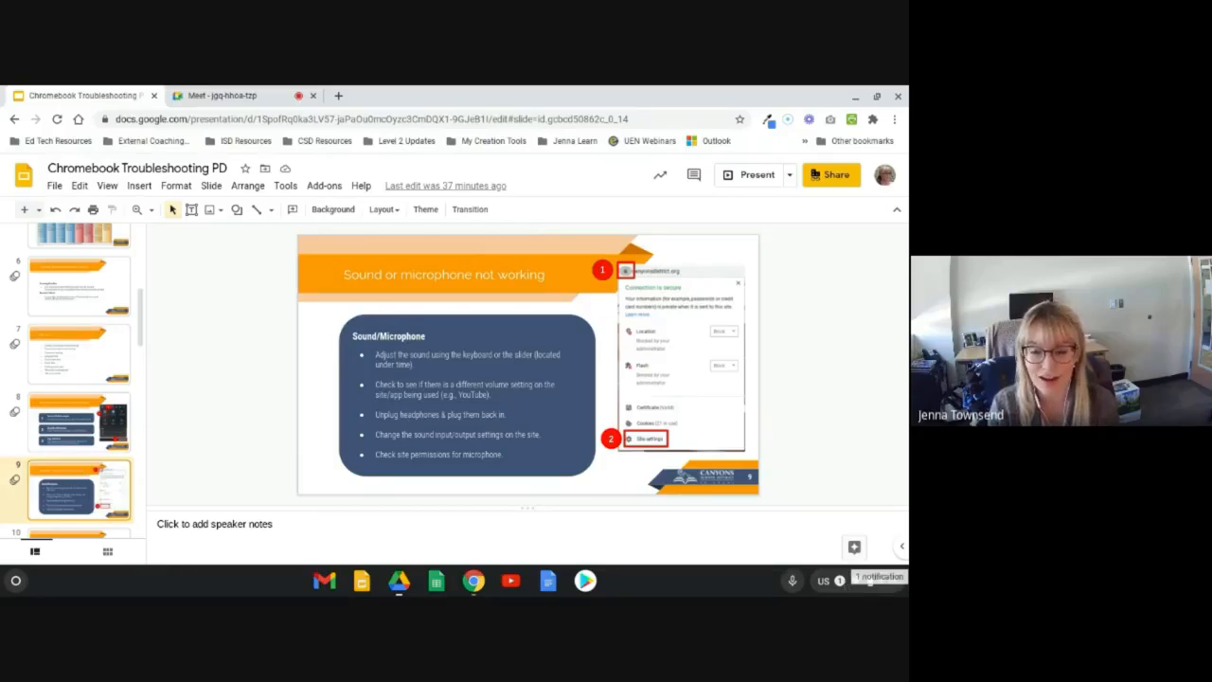
# Step: Bring up the ChromeOS quick settings panel from the shelf status area to check volume
pyautogui.click(849, 579)
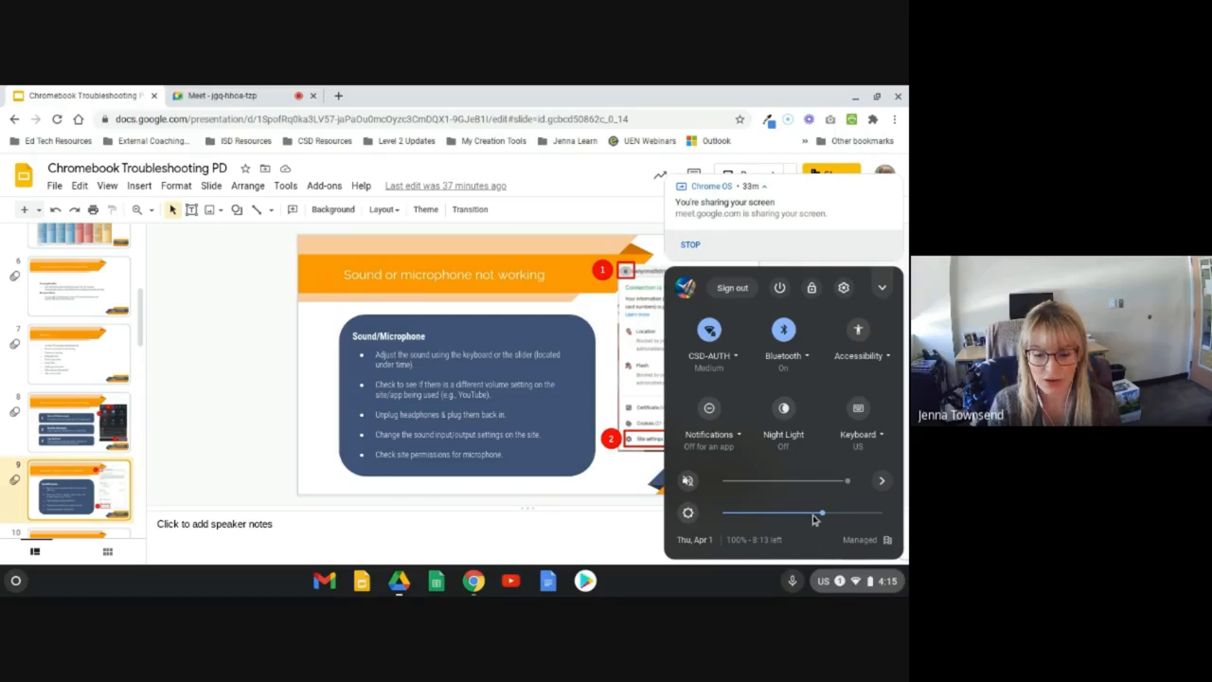
pyautogui.moveTo(816, 485)
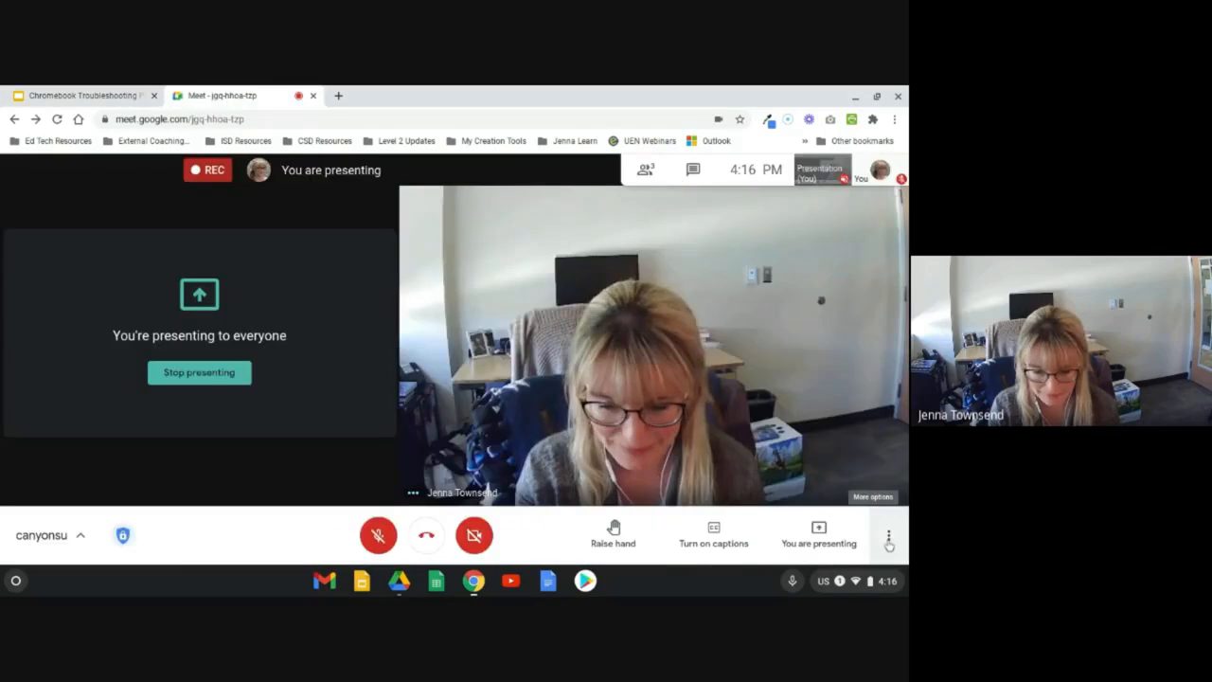
# Step: Show the Meet call's three-dot More options list for recording, layout, captions and settings
pyautogui.click(888, 535)
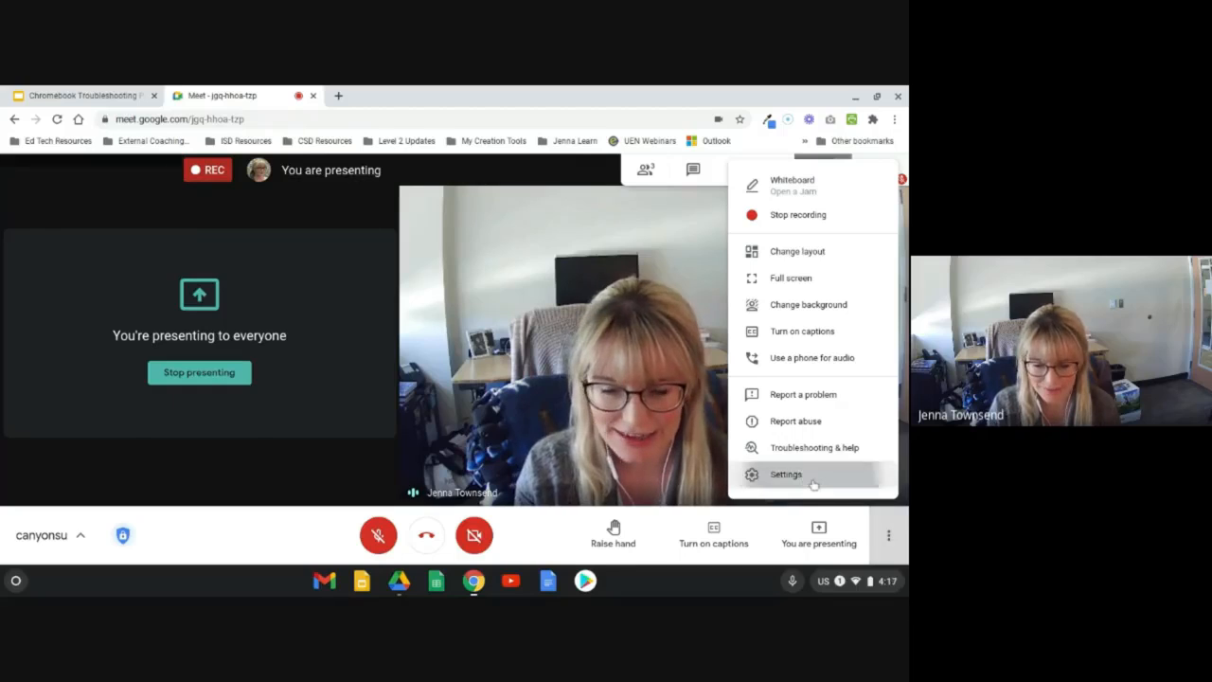
# Step: Reach Meet's Audio settings and expand the Microphone list showing the internal mic
pyautogui.click(786, 474)
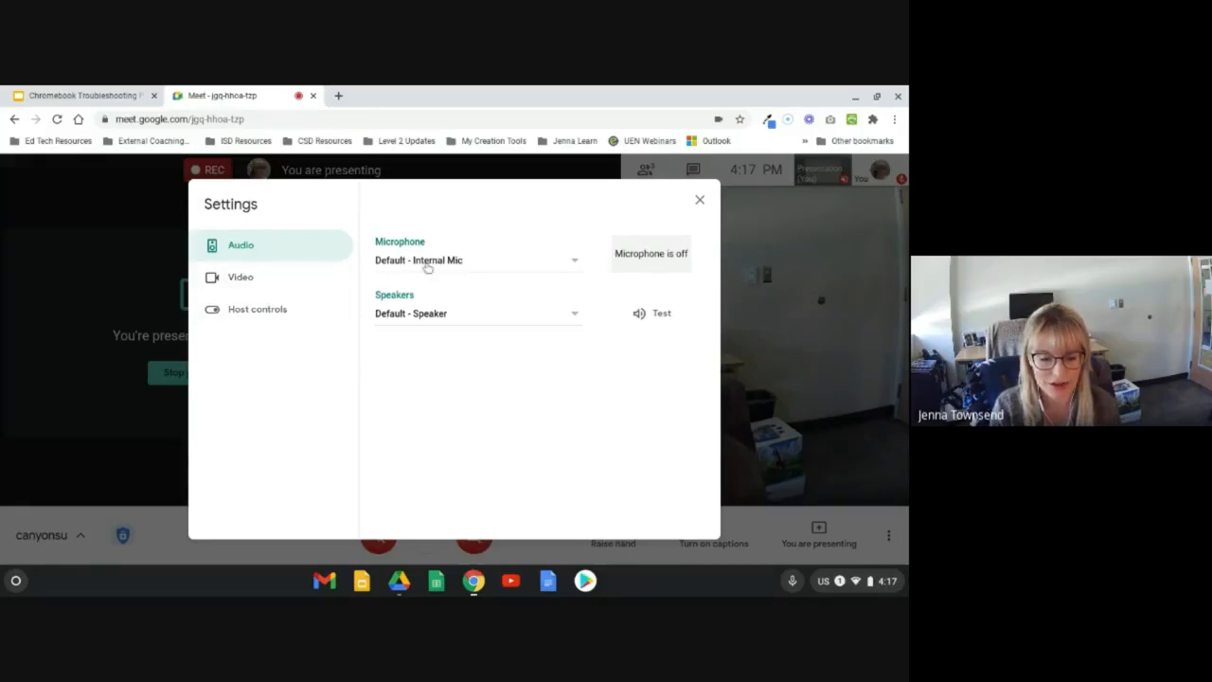
pyautogui.moveTo(496, 272)
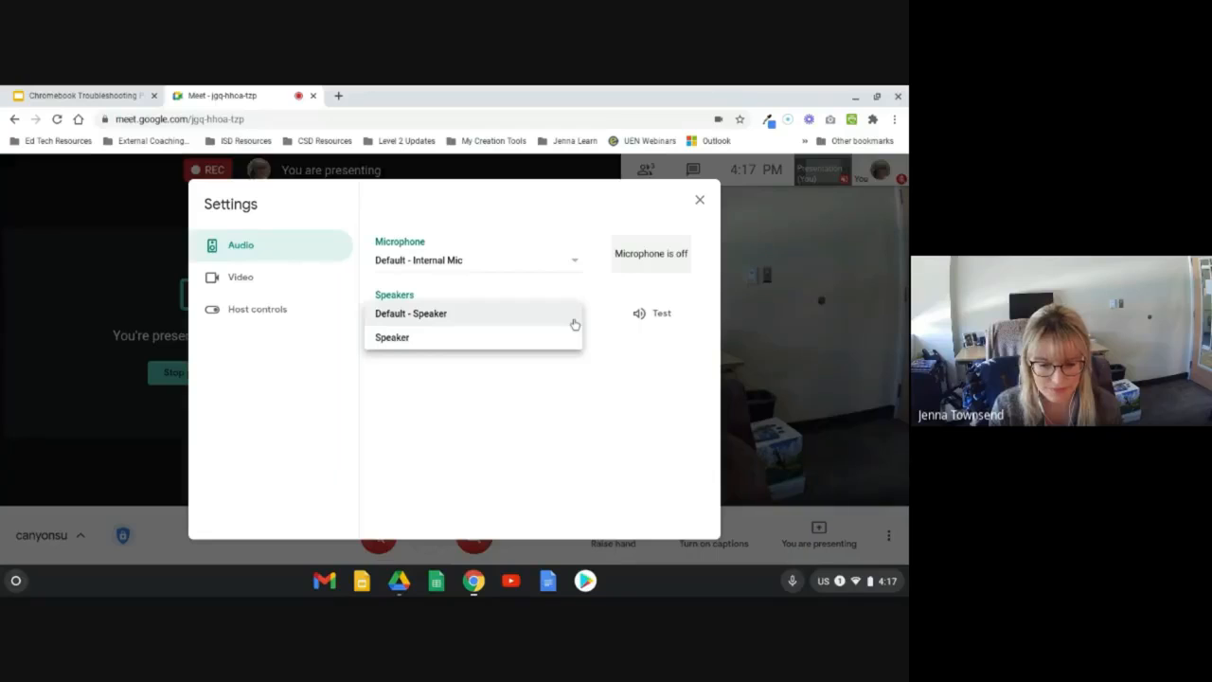
pyautogui.moveTo(575, 265)
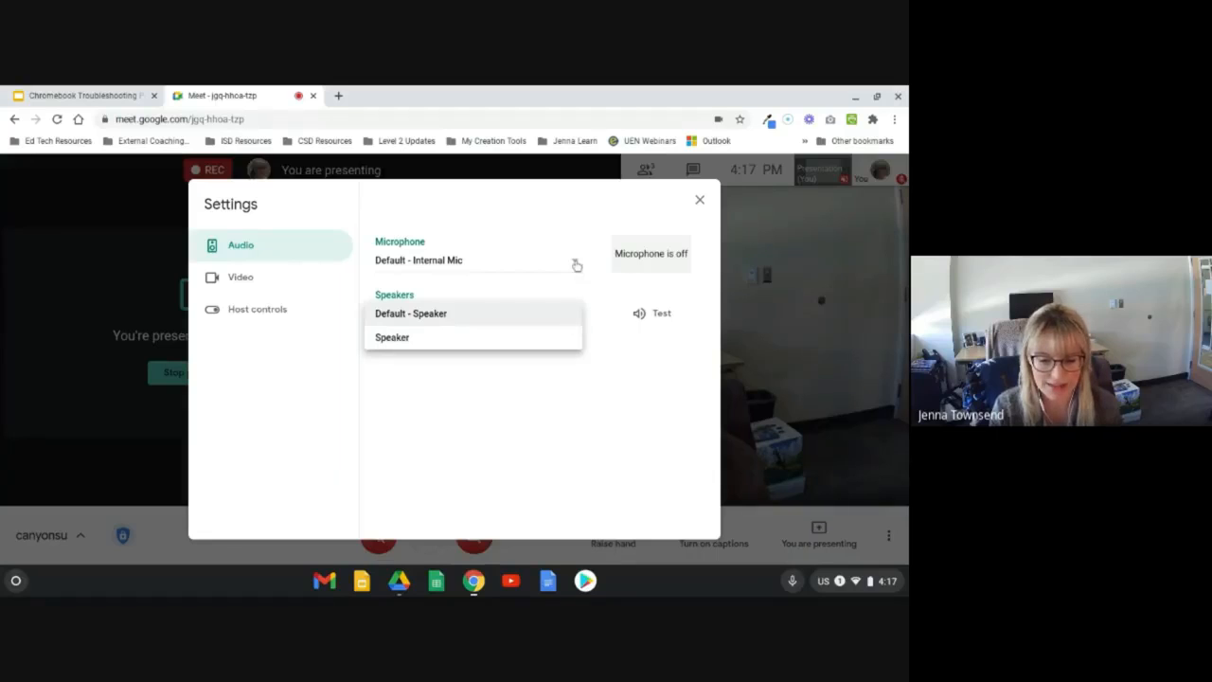
pyautogui.click(473, 260)
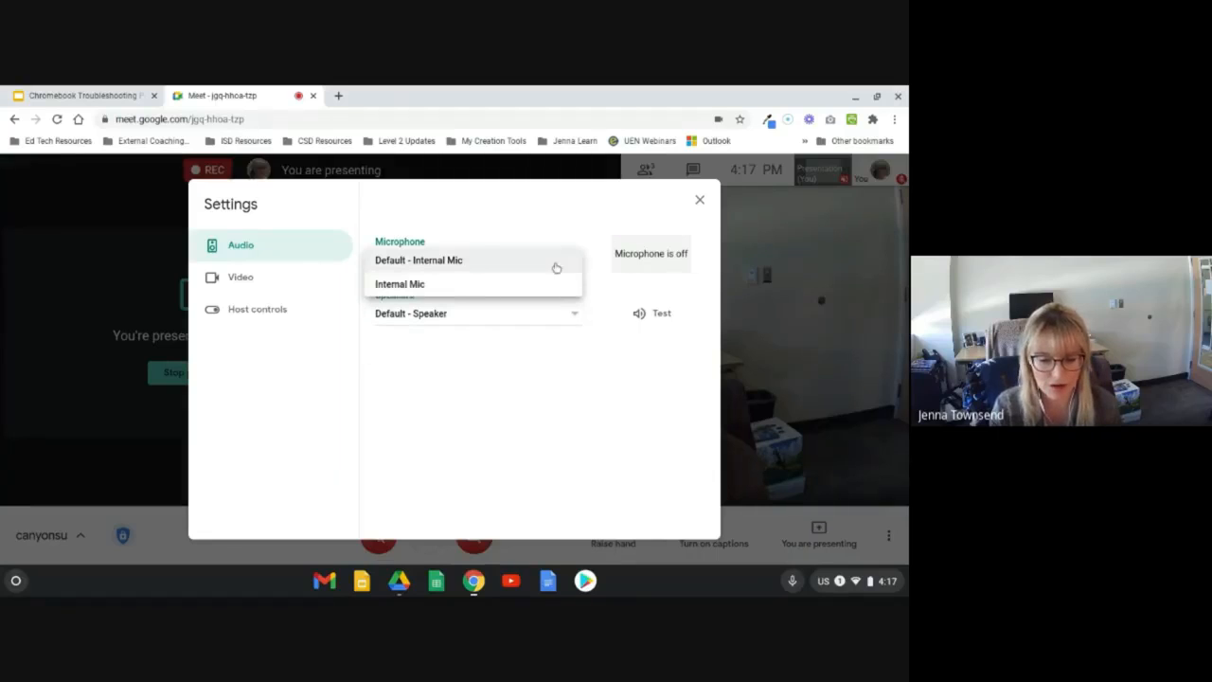
pyautogui.moveTo(493, 265)
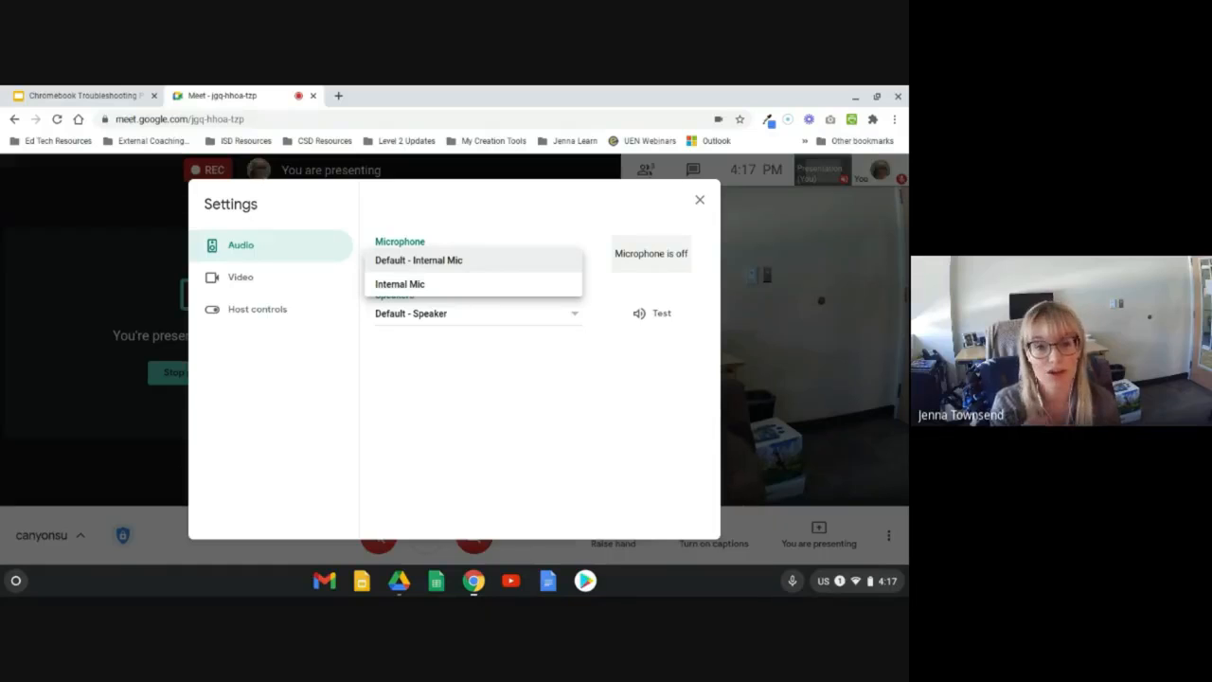
pyautogui.moveTo(439, 242)
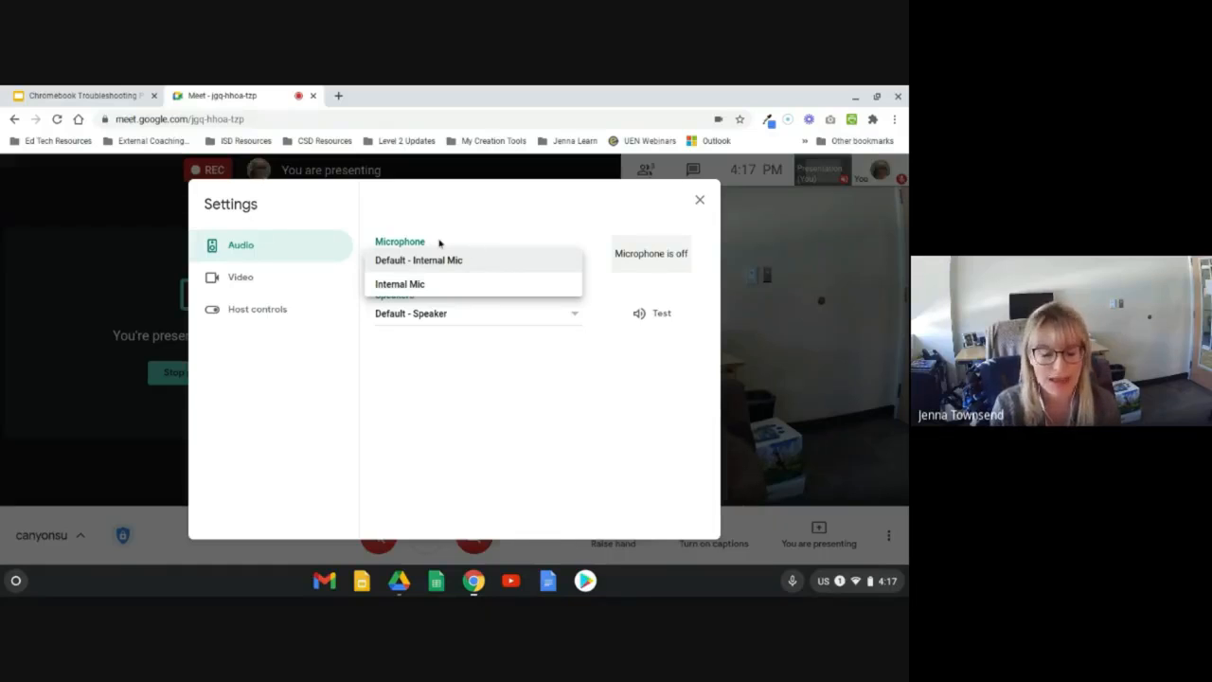
pyautogui.moveTo(311, 218)
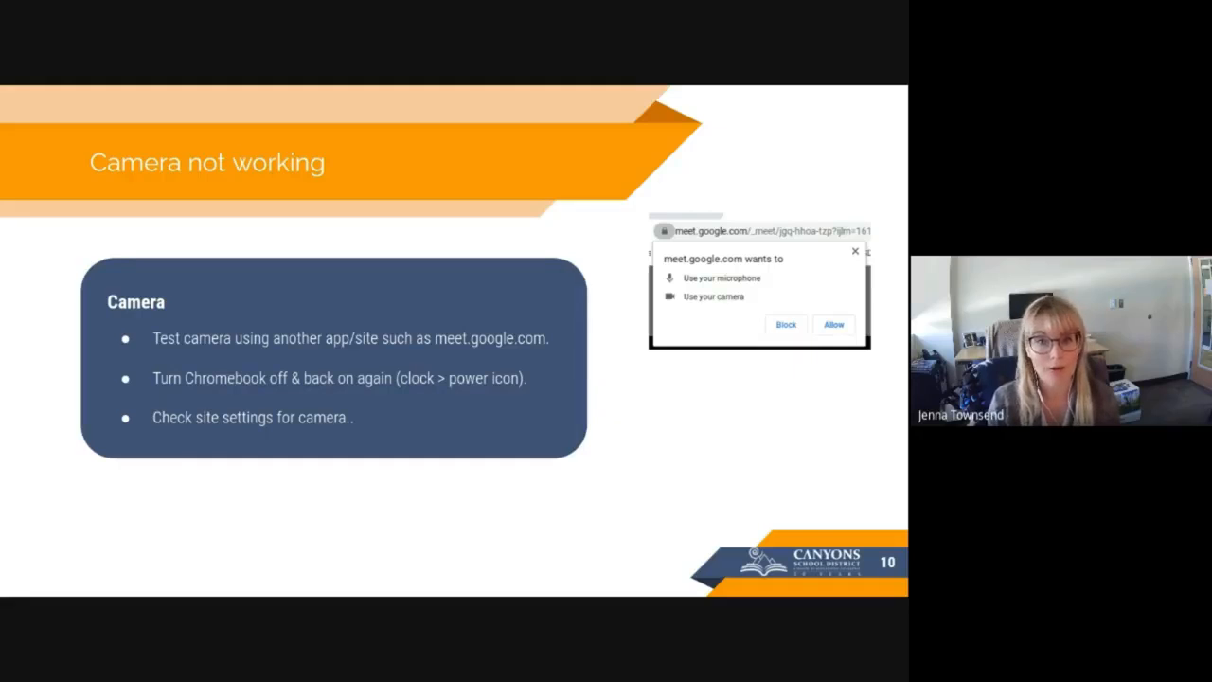
pyautogui.moveTo(466, 367)
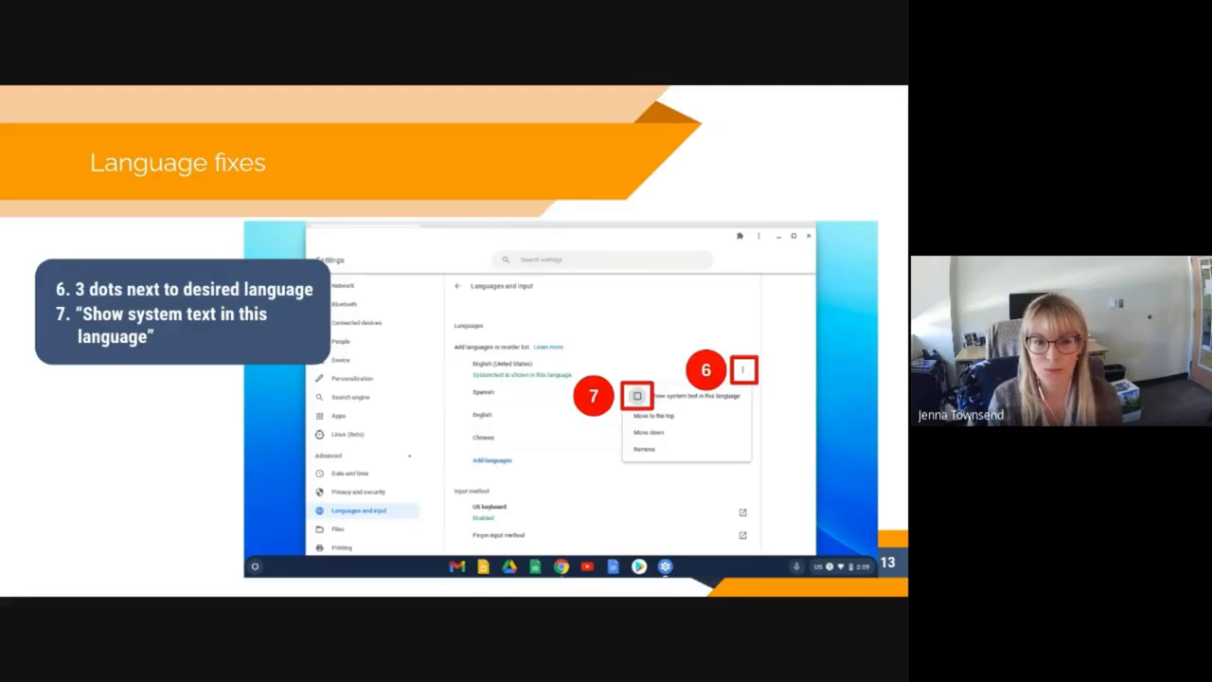
pyautogui.moveTo(515, 278)
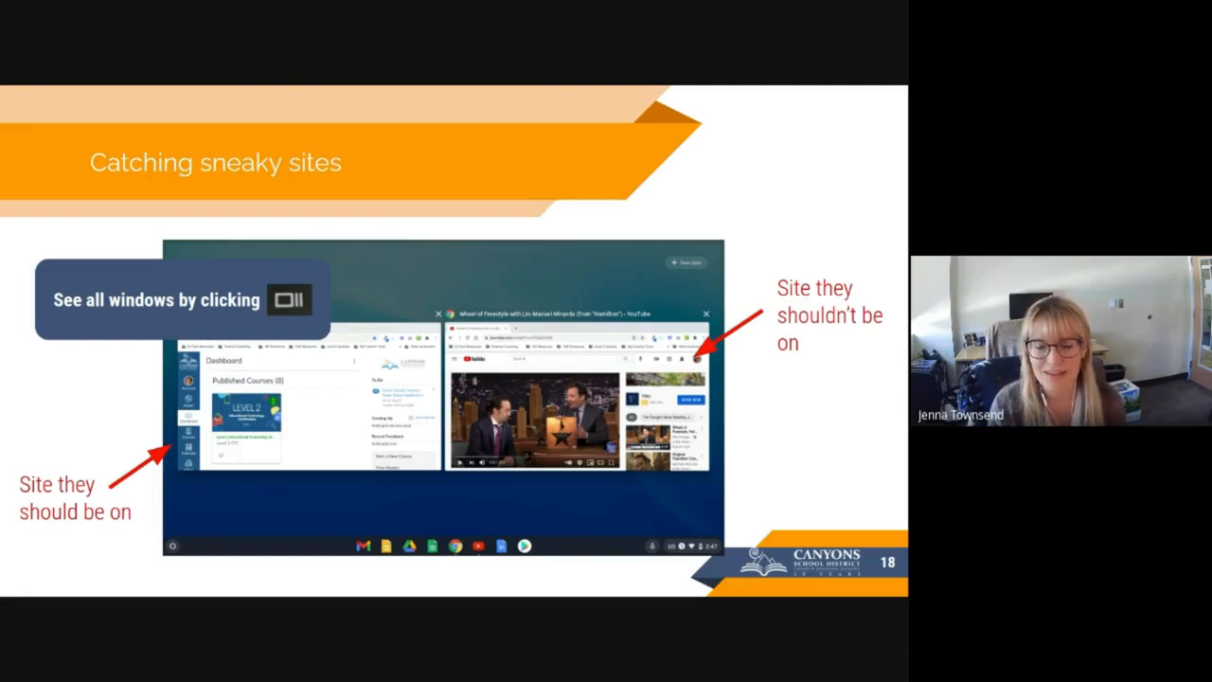
# Step: Advance to the 'Catching sneaky sites' slide with the four shortcut boxes
pyautogui.press('Right')
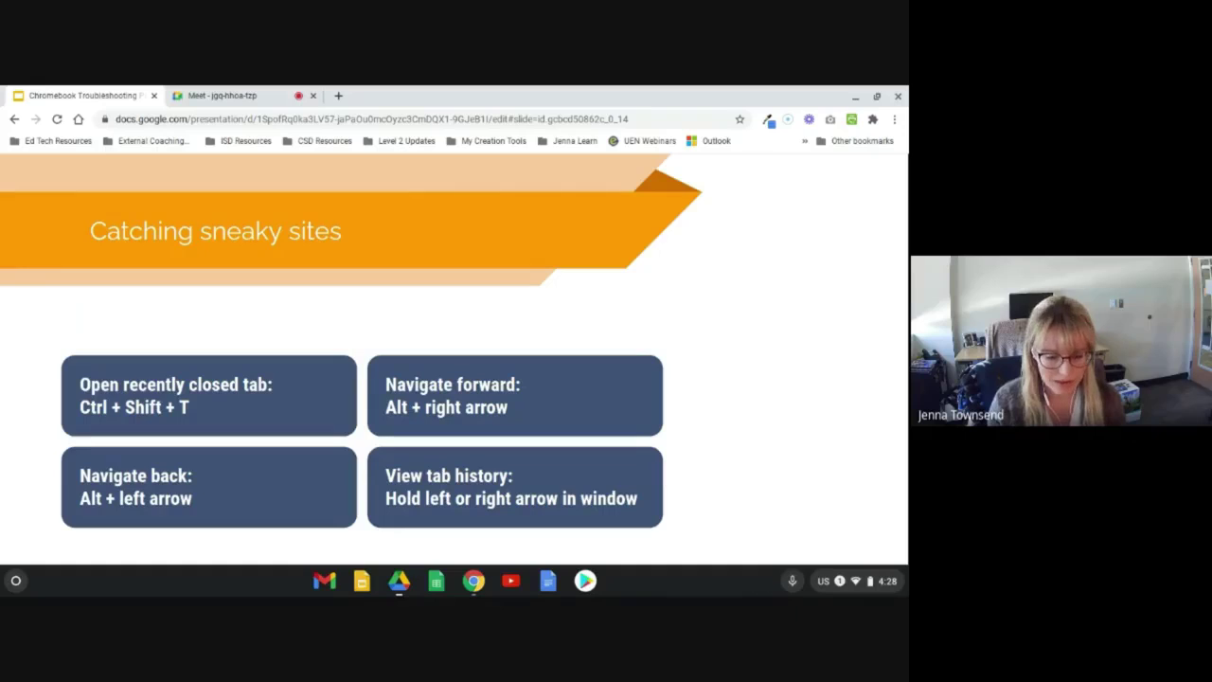
# Step: Exit the full-screen slideshow back to editing the sneaky-sites shortcuts slide
pyautogui.click(16, 118)
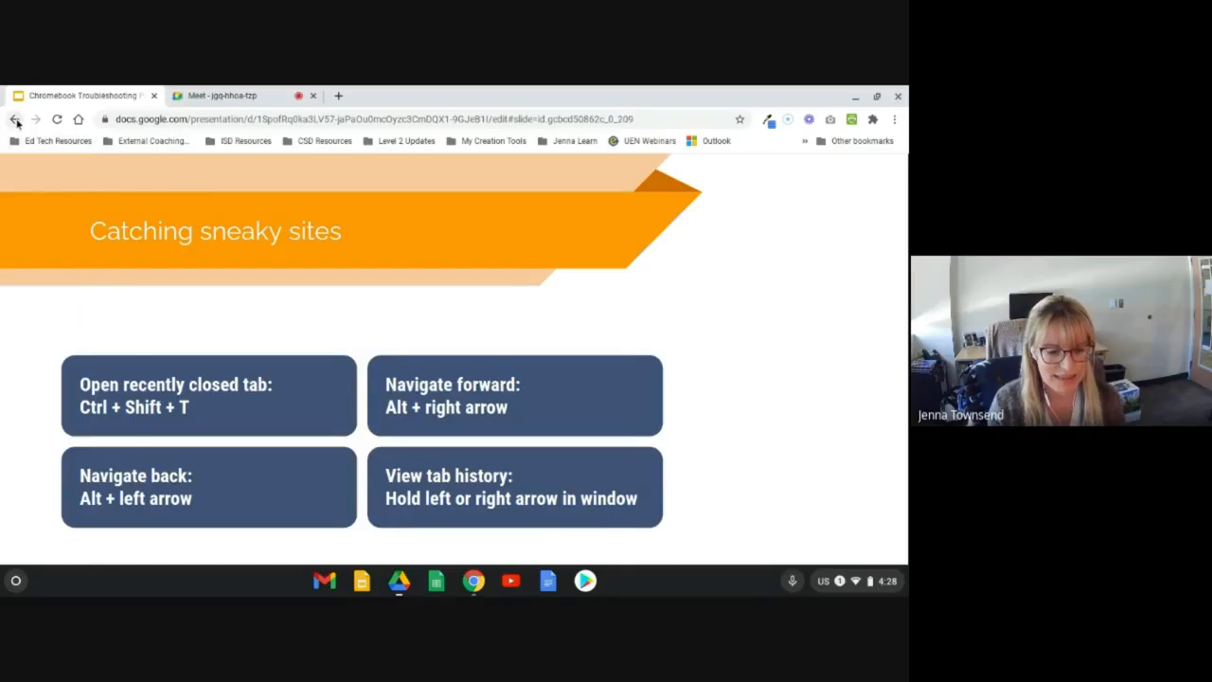
pyautogui.click(15, 117)
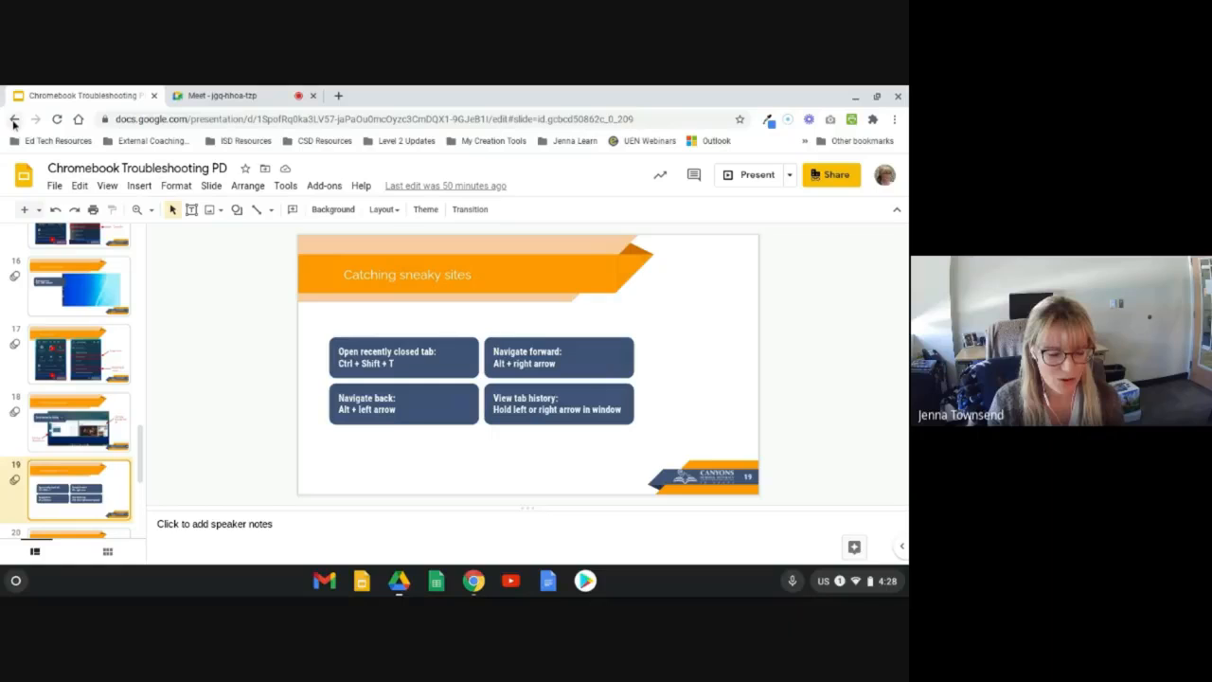
pyautogui.moveTo(13, 118)
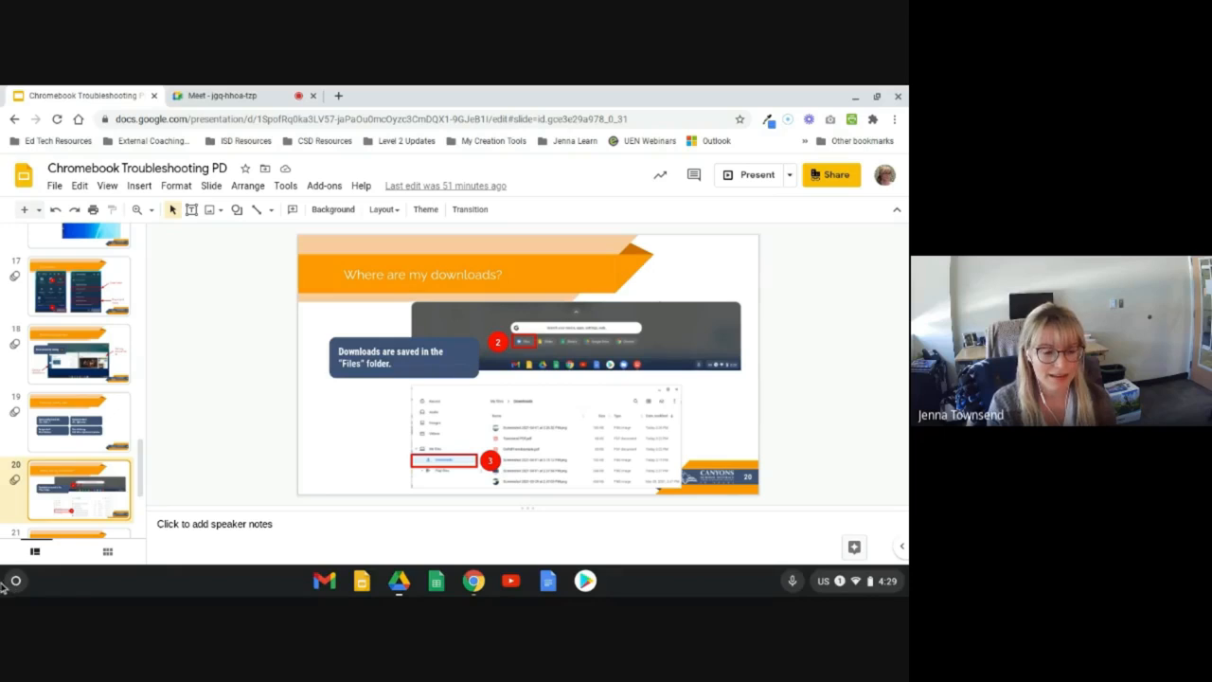
pyautogui.moveTo(15, 580)
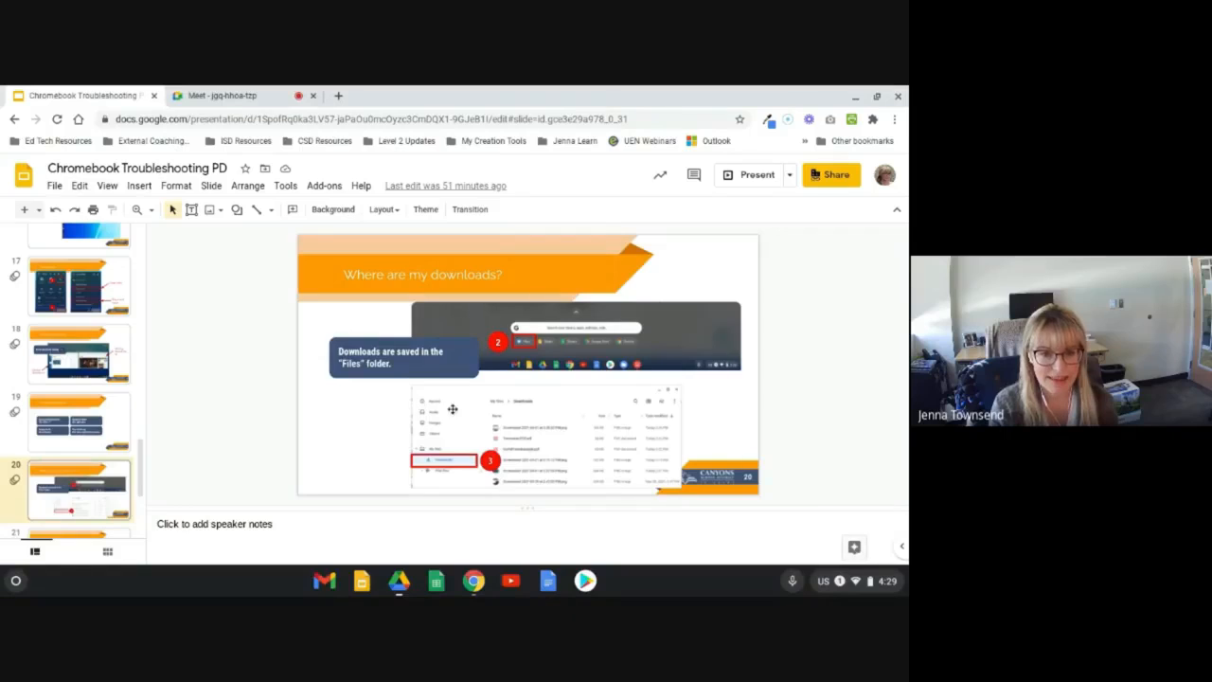
pyautogui.moveTo(459, 413)
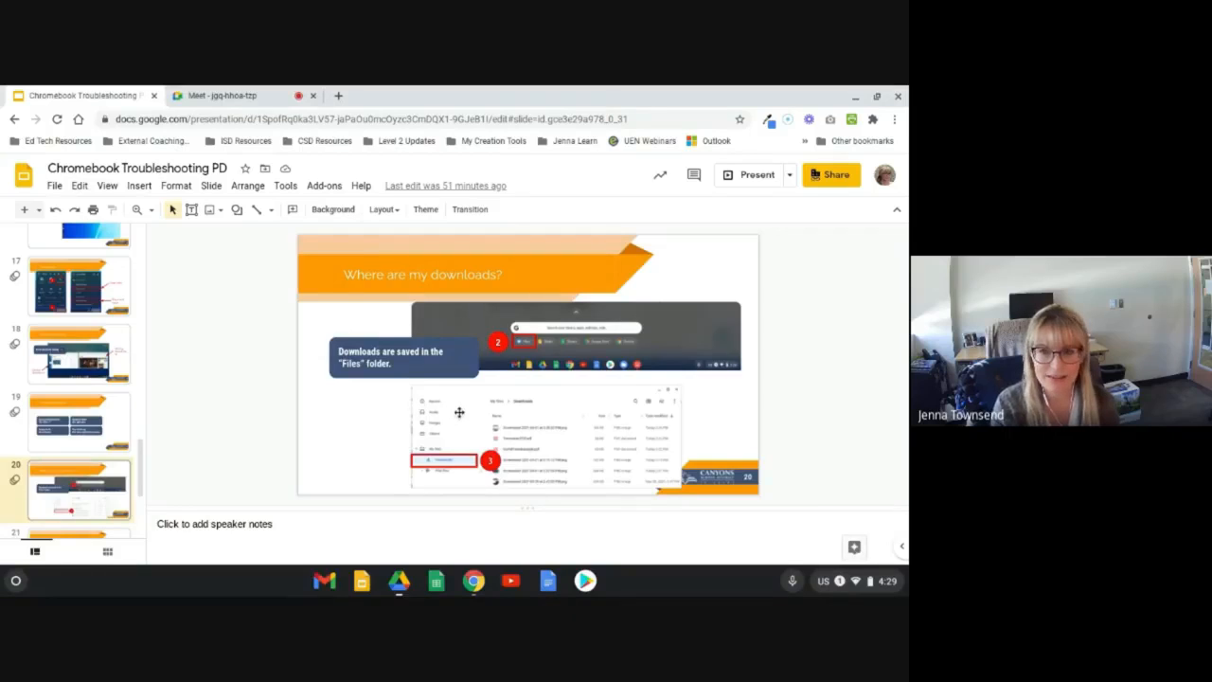
pyautogui.moveTo(459, 462)
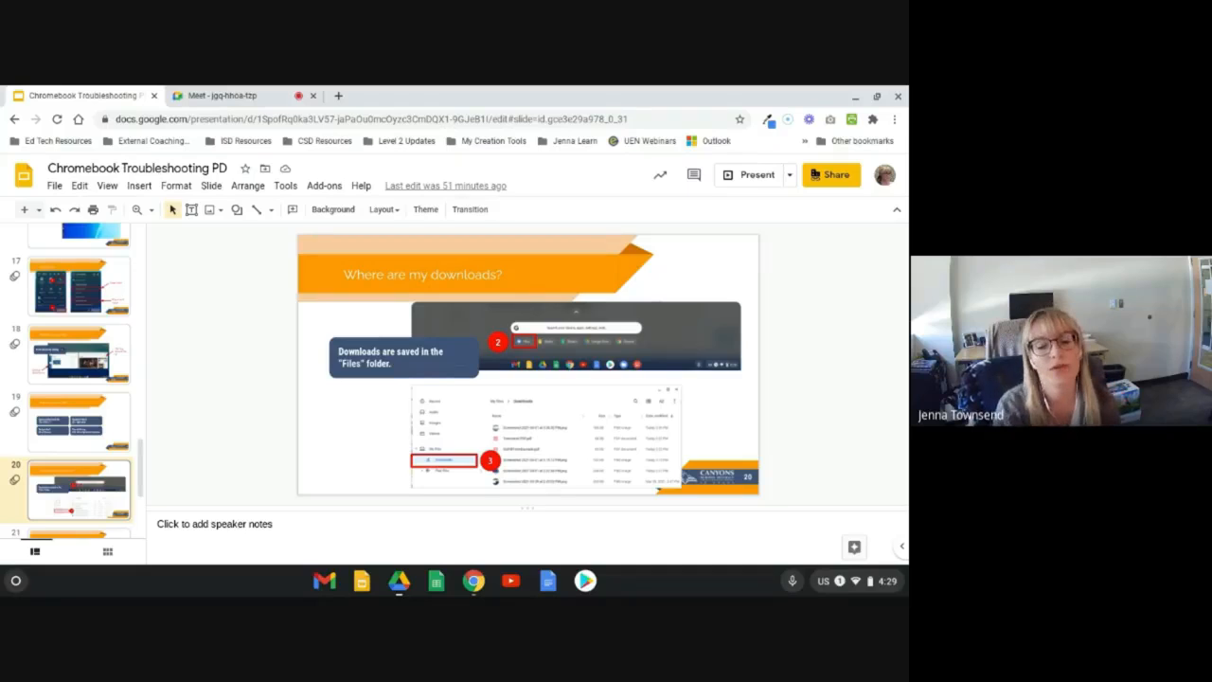
pyautogui.click(758, 174)
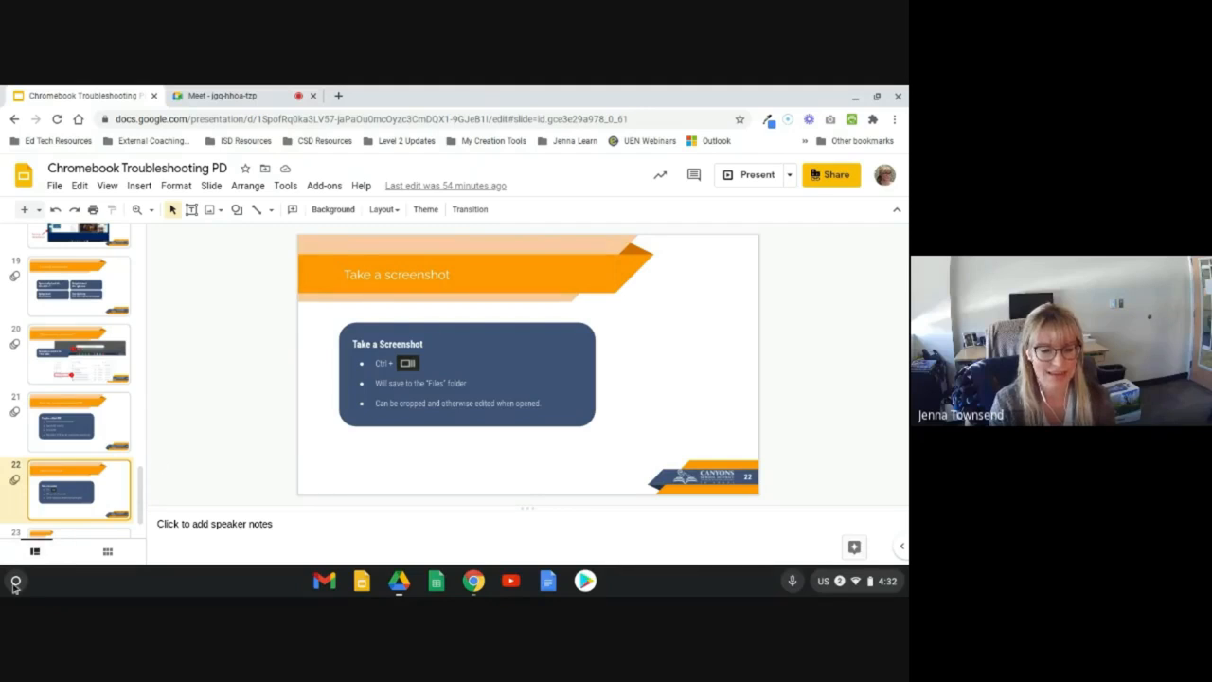
# Step: Launch the Files app and show the Downloads folder listing screenshots and PDFs
pyautogui.click(15, 580)
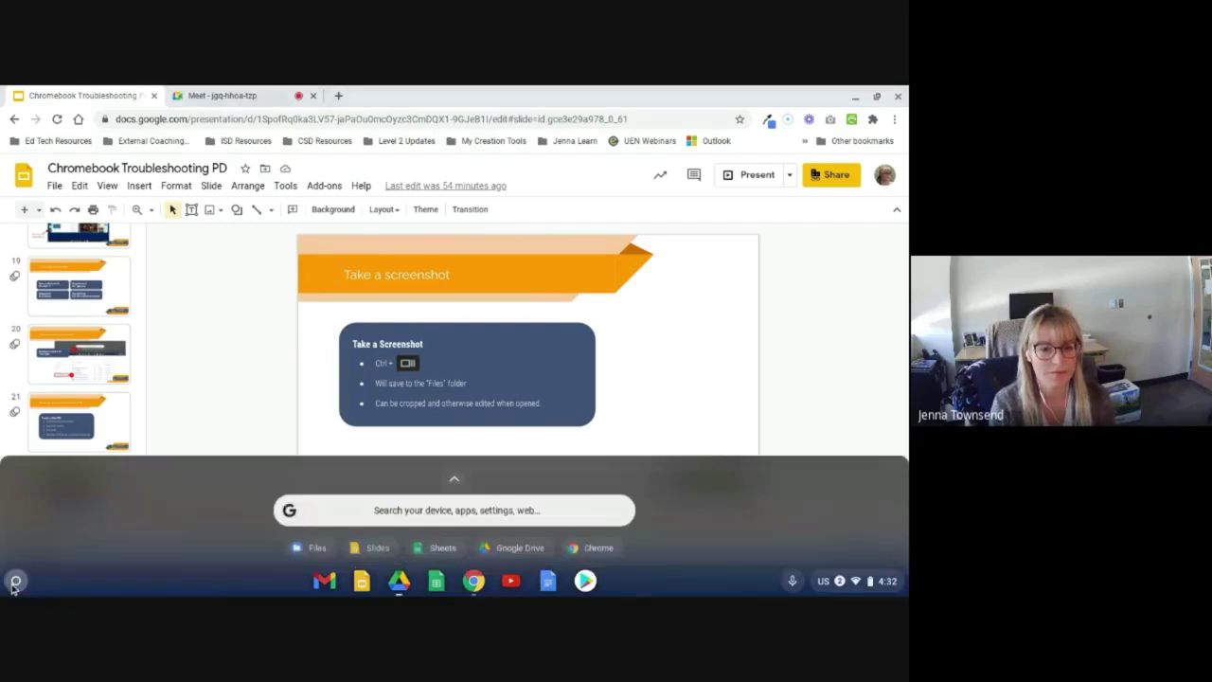
pyautogui.click(310, 547)
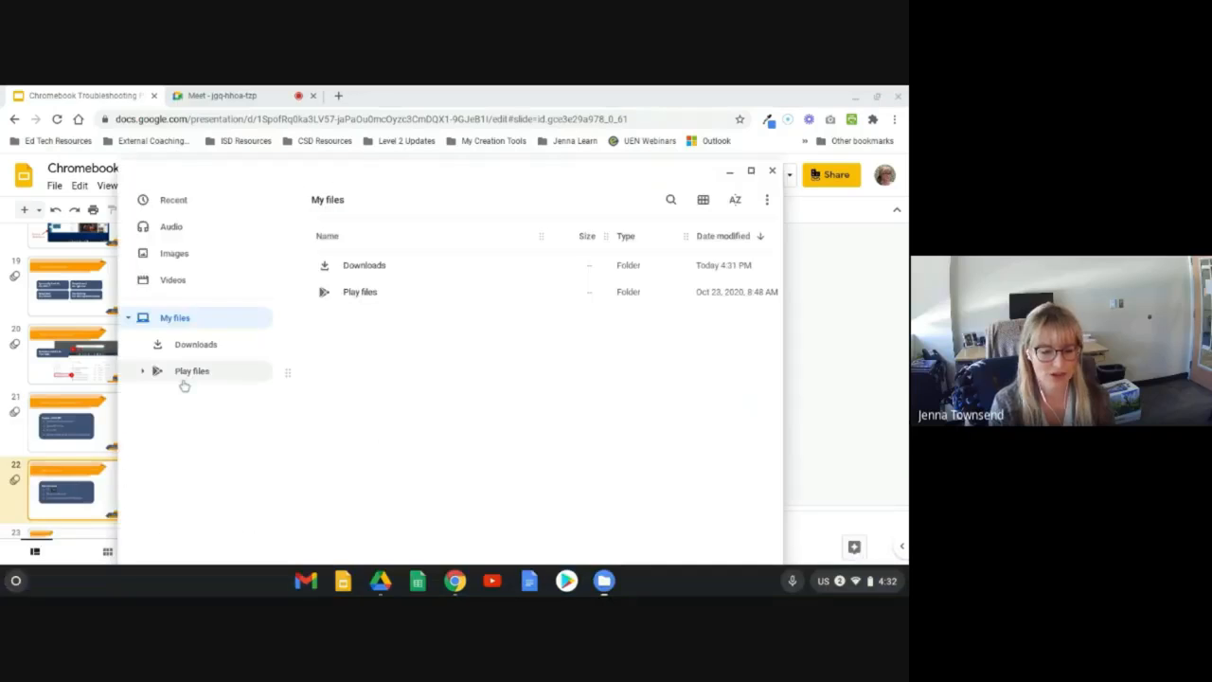
pyautogui.click(195, 344)
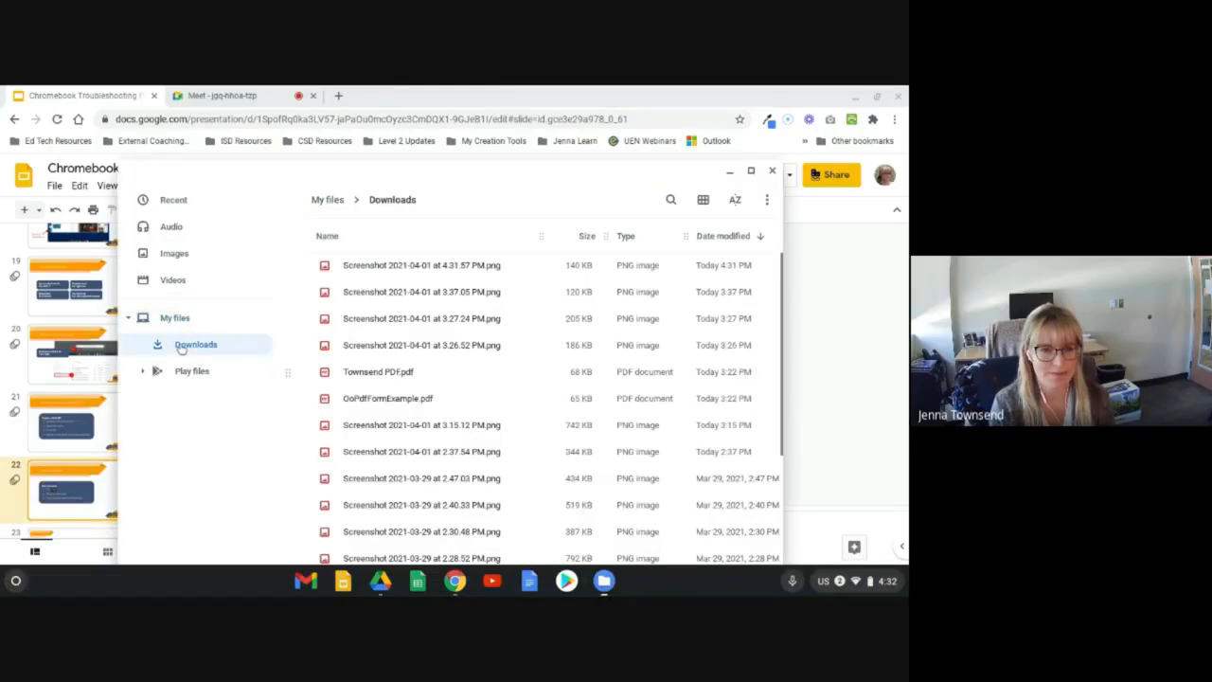